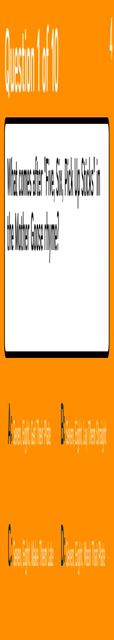
Step: Answer question 1 of 10 with option B, marked green as correct
{"action": "left_click", "coordinate": [82, 470]}
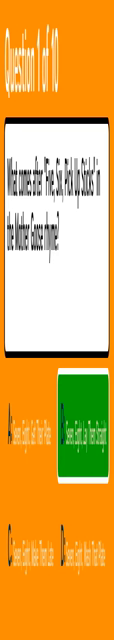